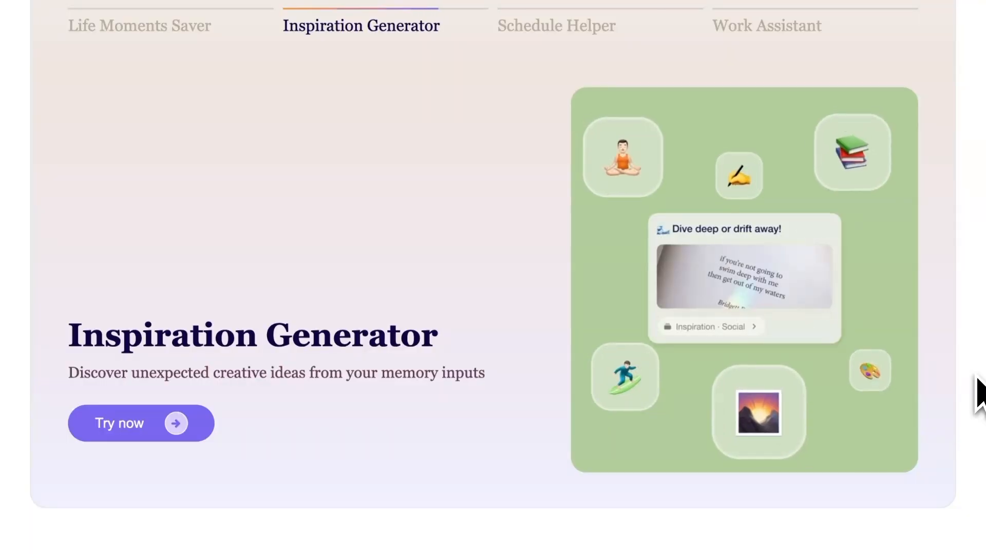
Step: Page the Serendipity carousel forward to card 4/20 on Barbara Oakley's approach to learning
click(141, 423)
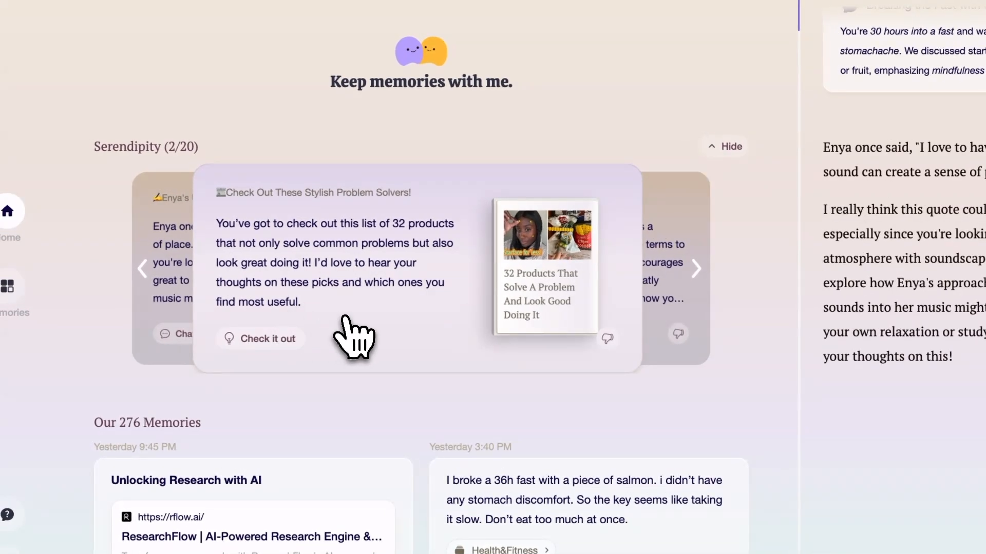
mouse_move(314, 343)
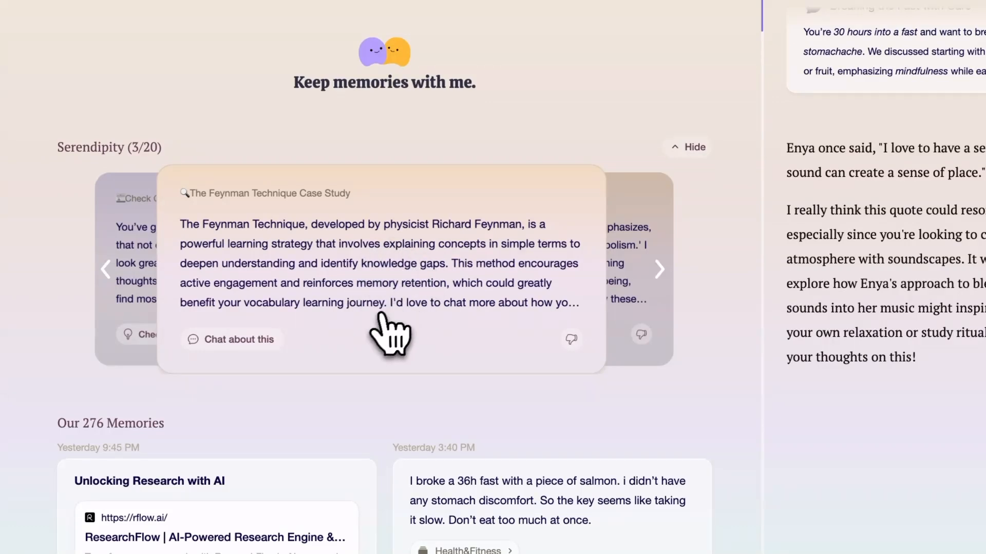
click(659, 269)
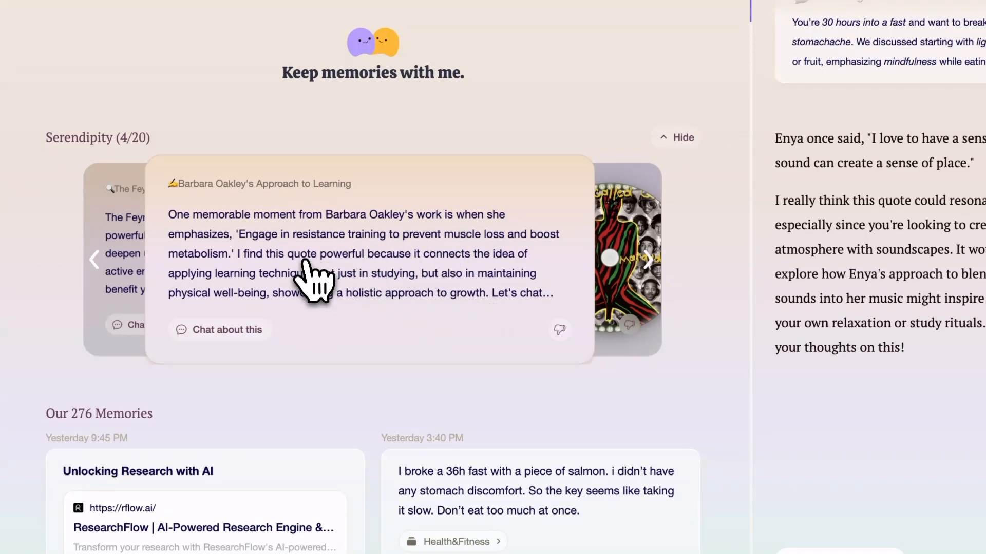
Step: Ask the assistant whether any saved links or notes cover how modern tech affects attention
text(do)
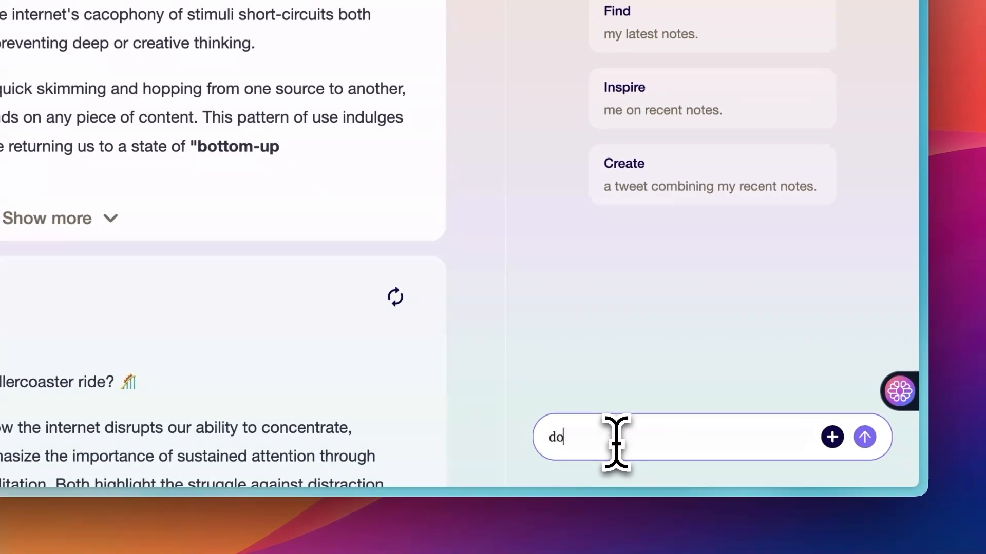
text(do i have some links or notes on how modern te)
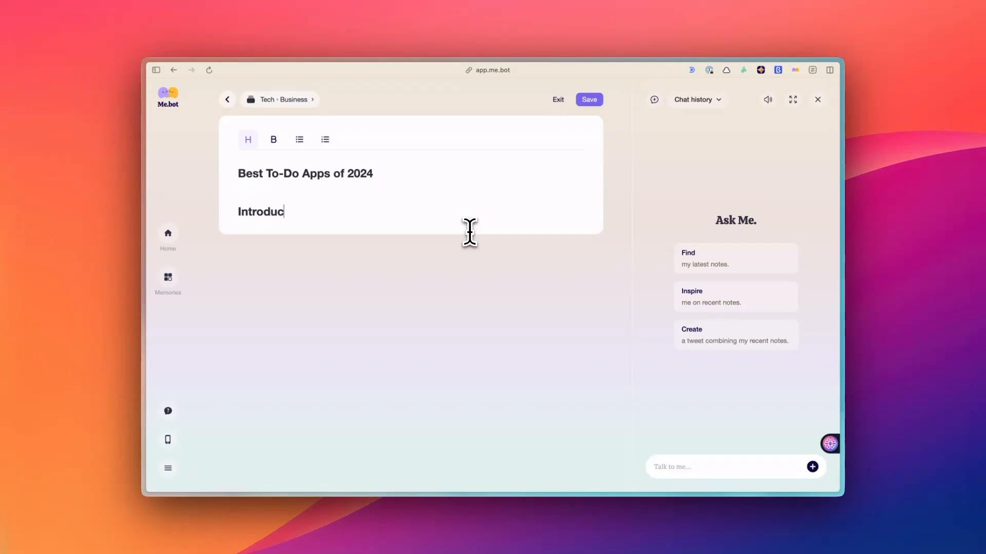
Step: Finish the Introduction heading and ask which best to-do apps of 2024 to cover, reading the TickTick/Routine/Akiflow suggestions
text(tion)
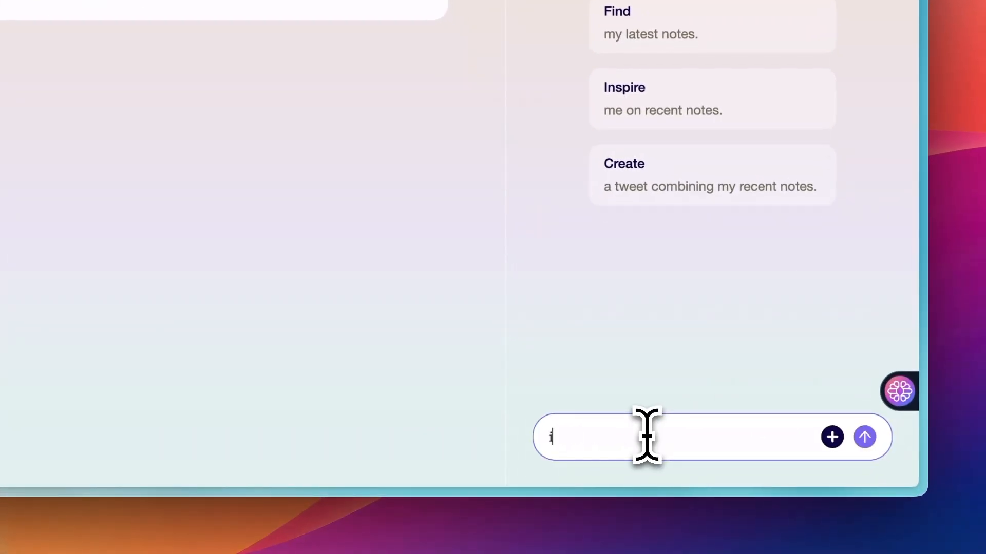
text(im writing a blog post about the best todo apps of 2024. what are some app)
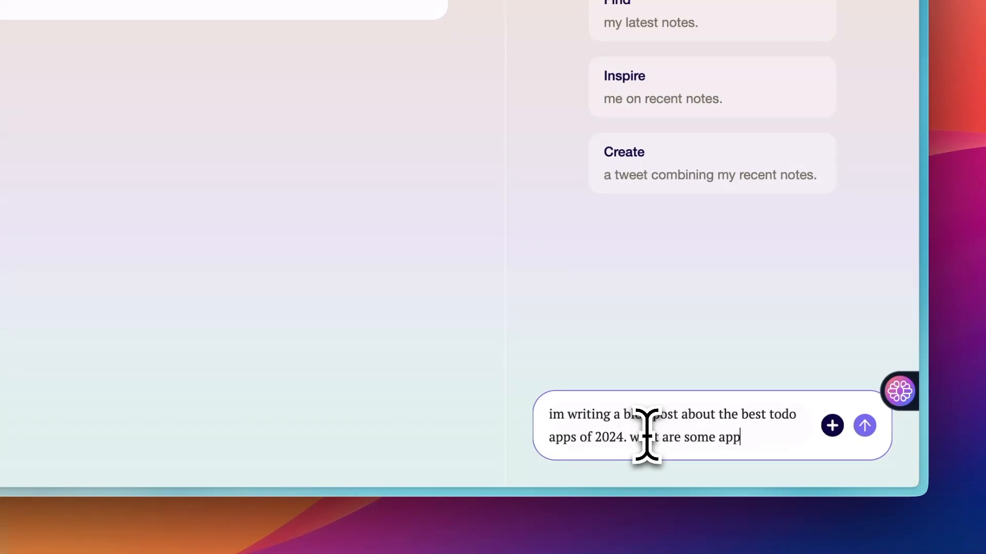
click(863, 425)
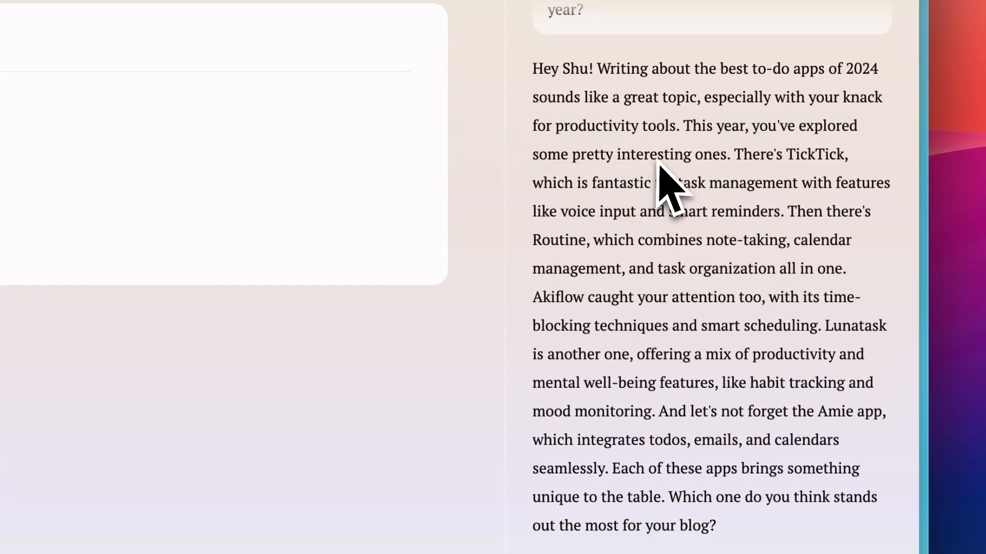
mouse_move(554, 283)
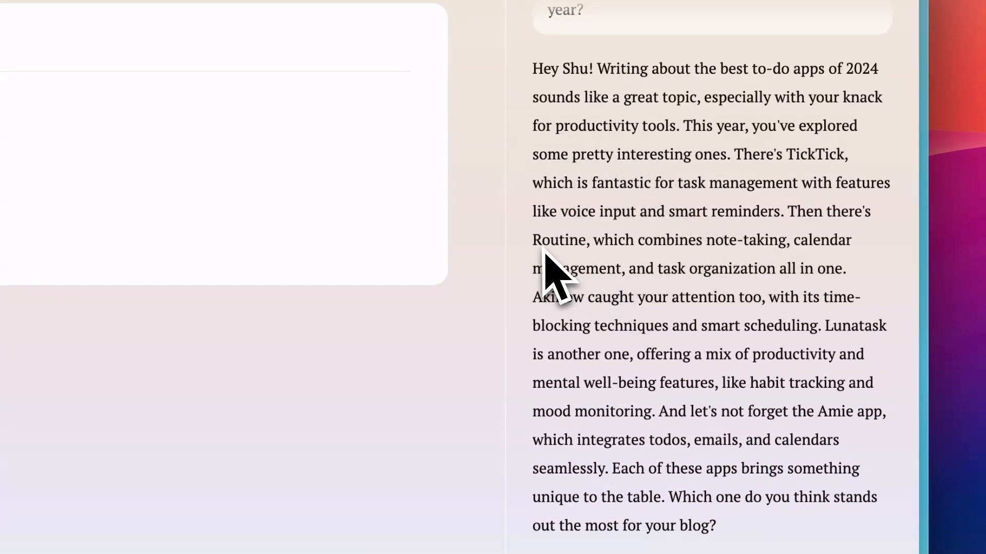
mouse_move(563, 317)
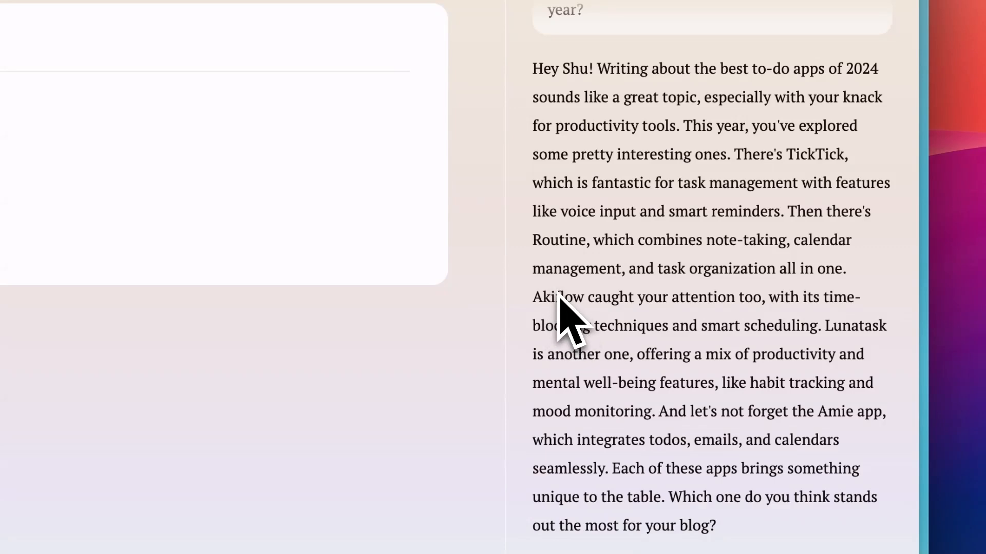
scroll(down, 3)
text(gr)
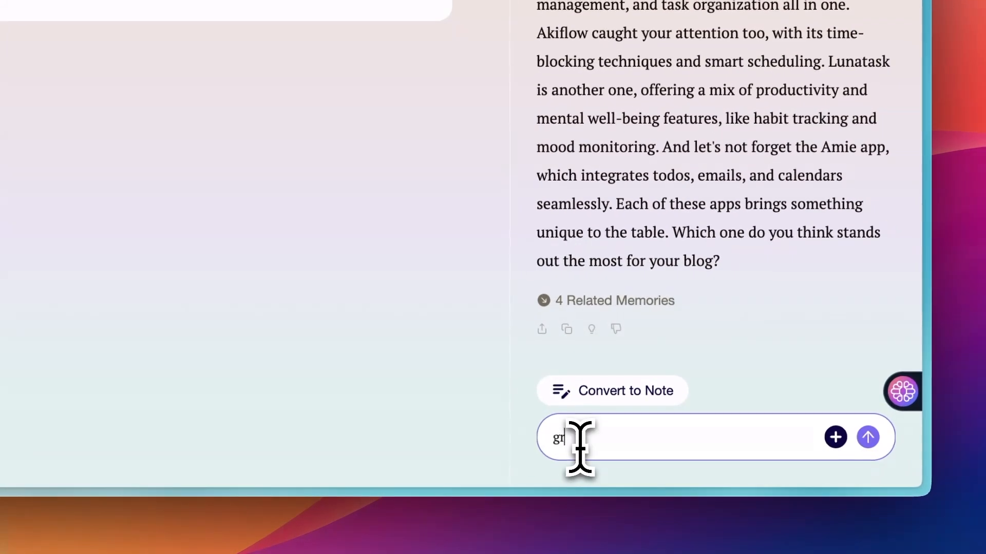
Step: Save the memo that copying is a great way to start, read the Picasso-inspired insight and convert it to a note
click(867, 438)
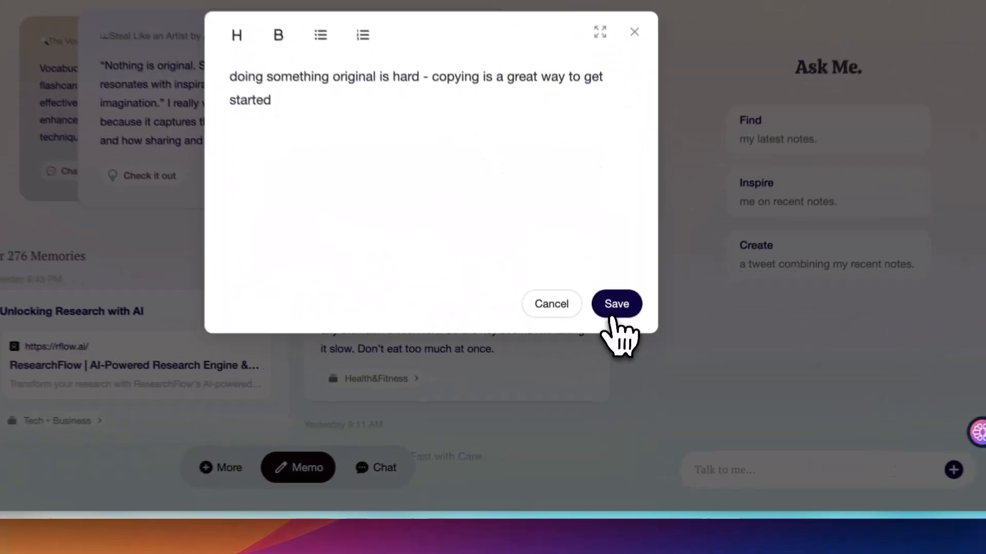
click(616, 303)
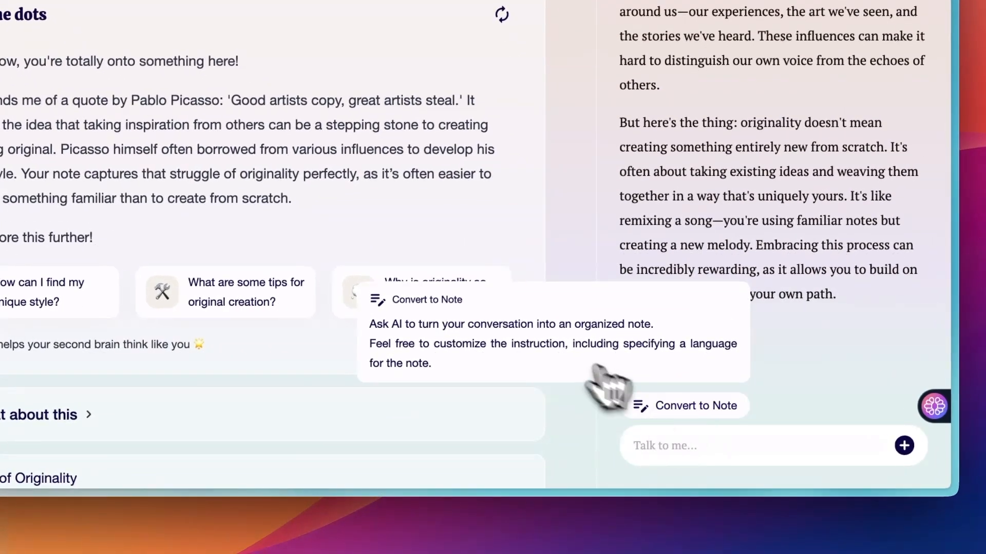
mouse_move(550, 383)
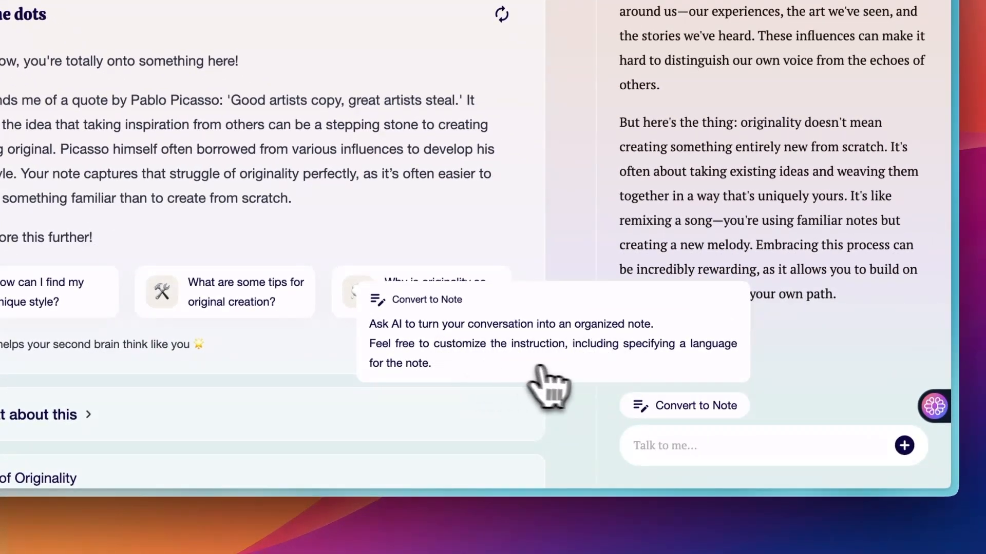
click(684, 404)
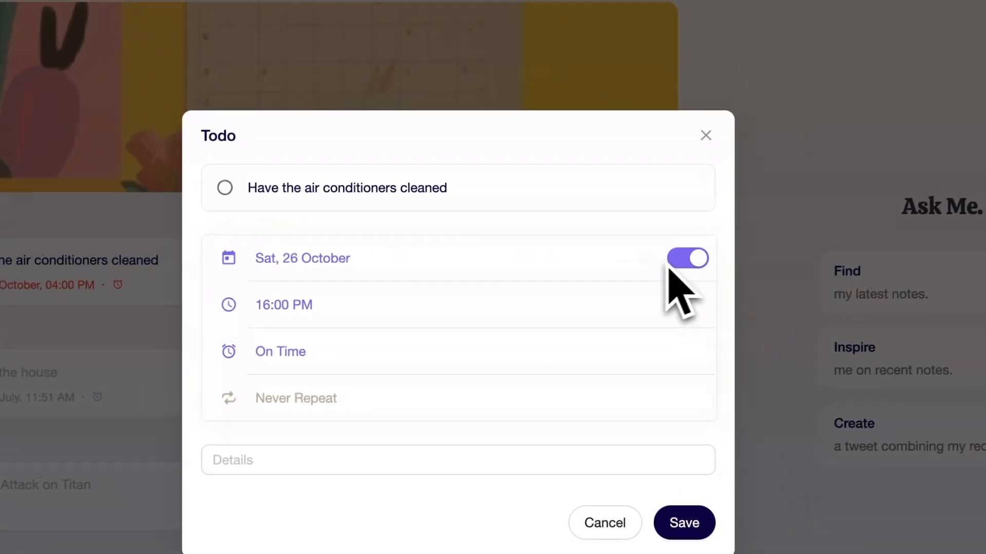
Step: Schedule the 'Have the air conditioners cleaned' todo for Sat 26 October at 16:00
click(295, 398)
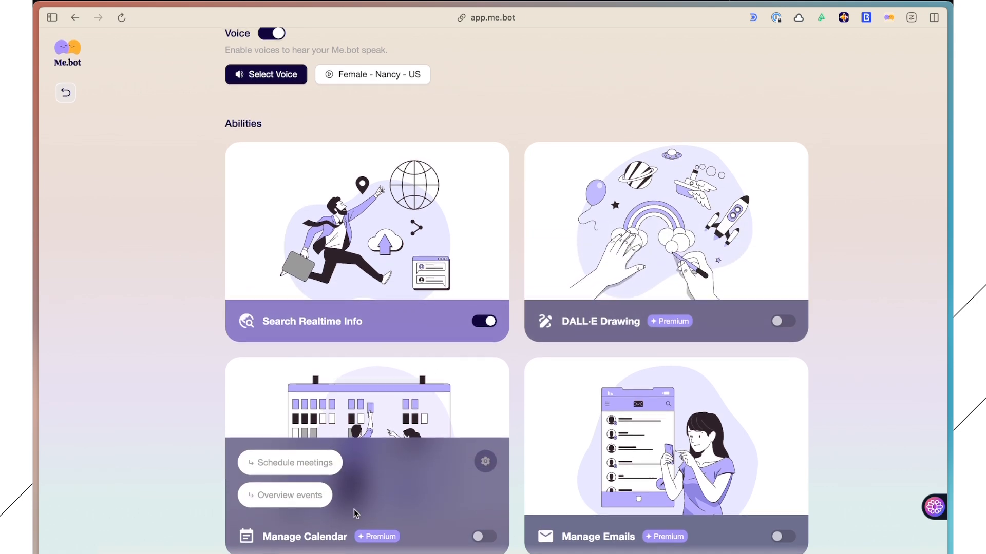
mouse_move(281, 500)
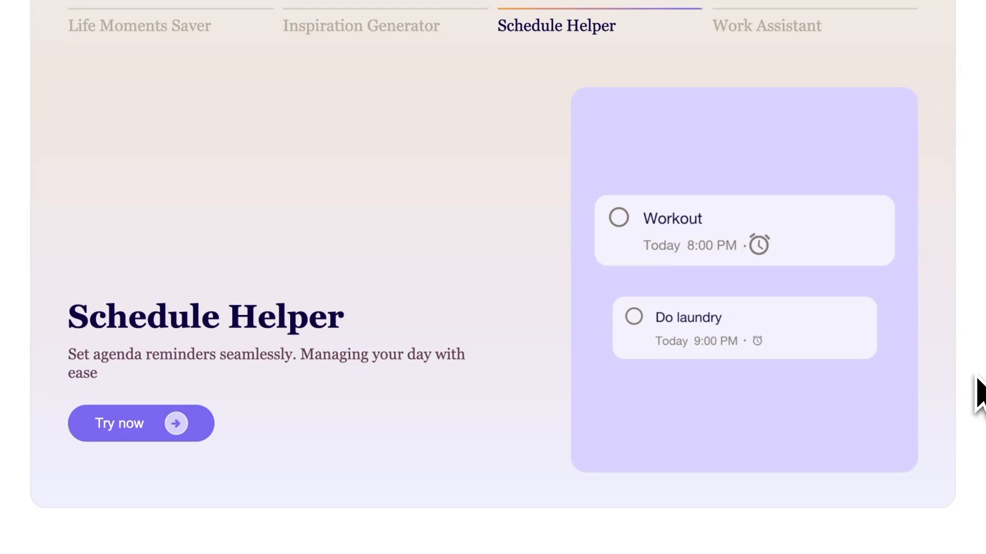
Step: Show the Schedule Helper feature on the me.bot landing page after reviewing realtime search and calendar abilities
click(766, 24)
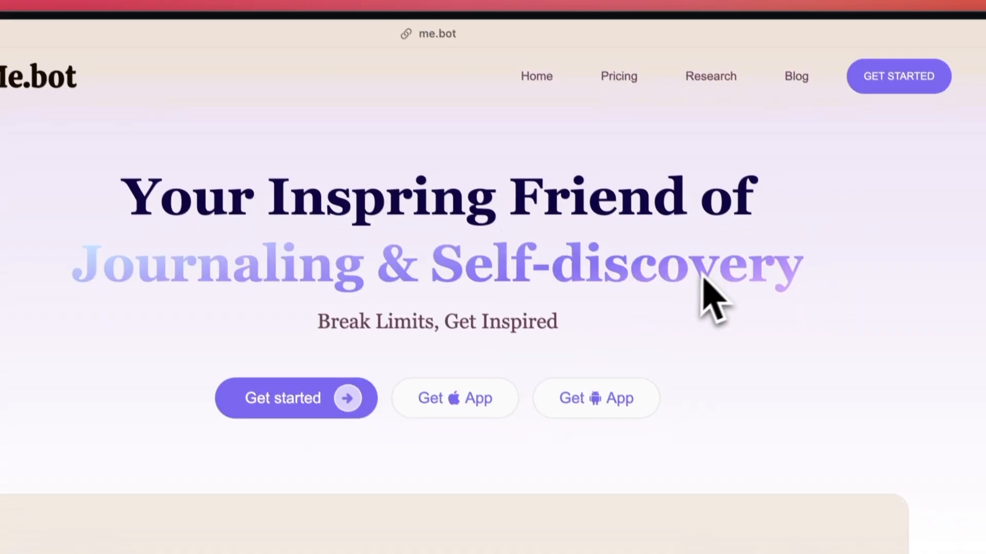
scroll(down, 3)
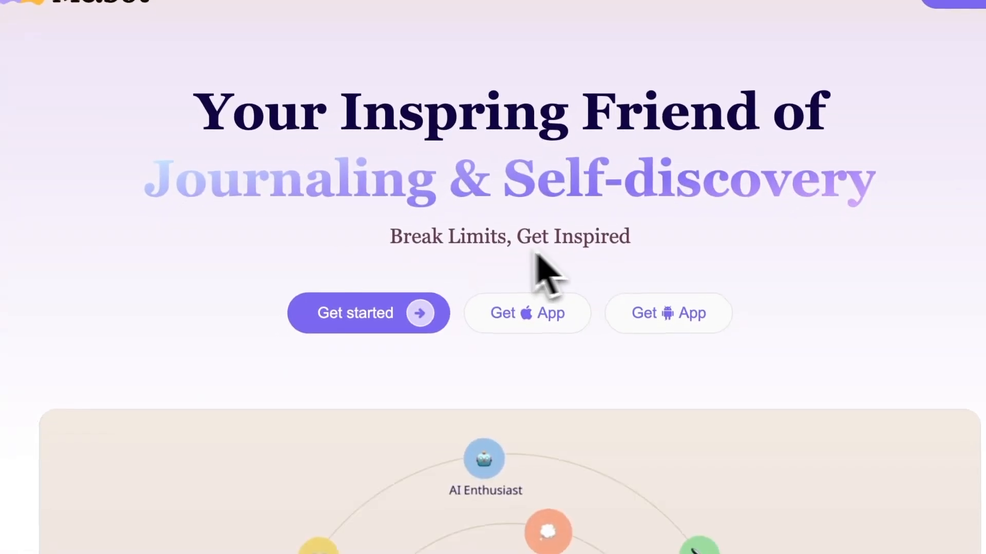
scroll(down, 3)
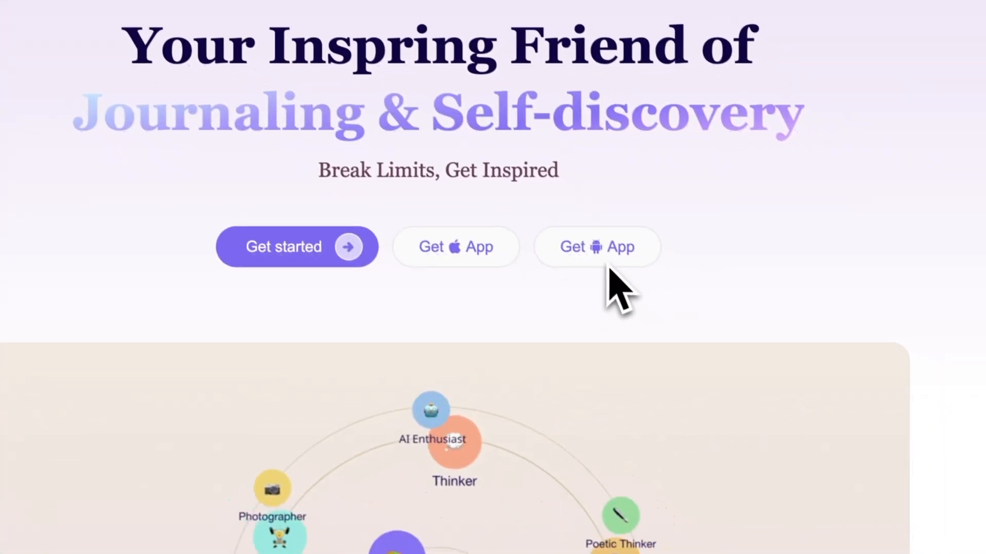